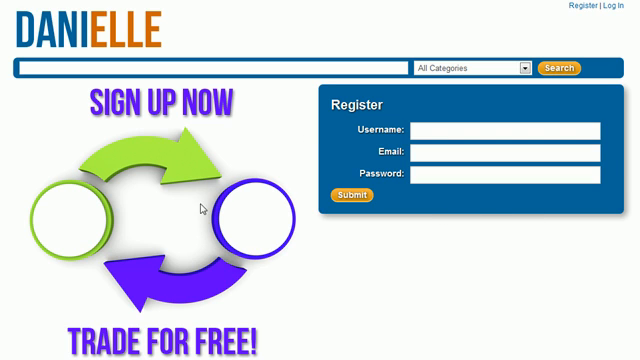
{"action": "mouse_move", "coordinate": [200, 206]}
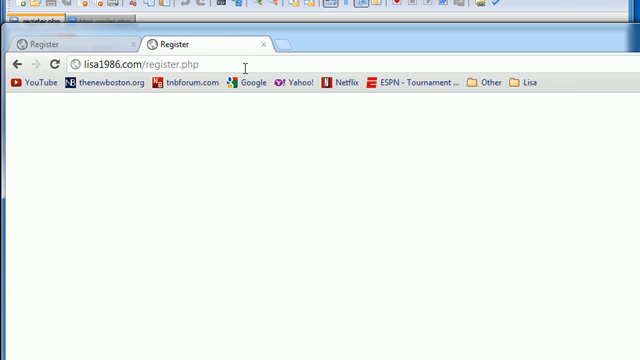
{"action": "mouse_move", "coordinate": [196, 196]}
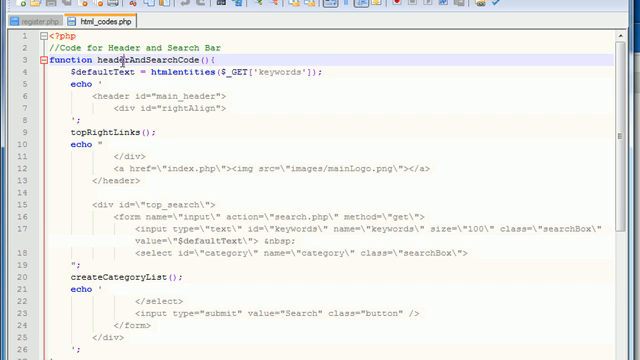
Step: Add <?php headerAndSearchCode(); ?> inside the wrapper div of register.php
{"action": "left_click", "coordinate": [30, 12]}
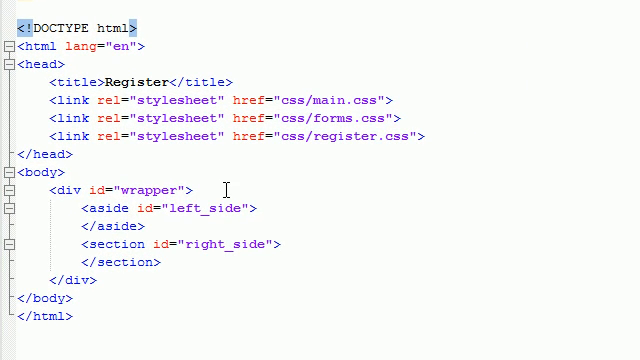
{"action": "key", "text": "enter"}
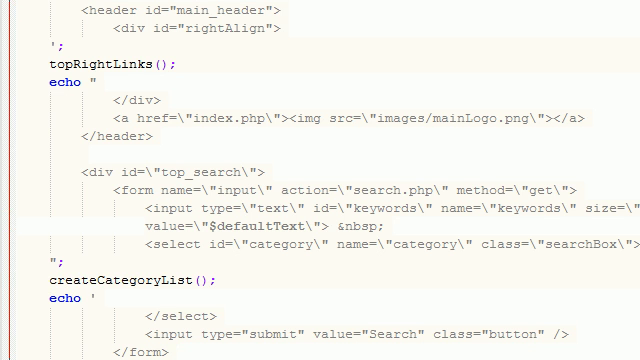
{"action": "right_click", "coordinate": [270, 16]}
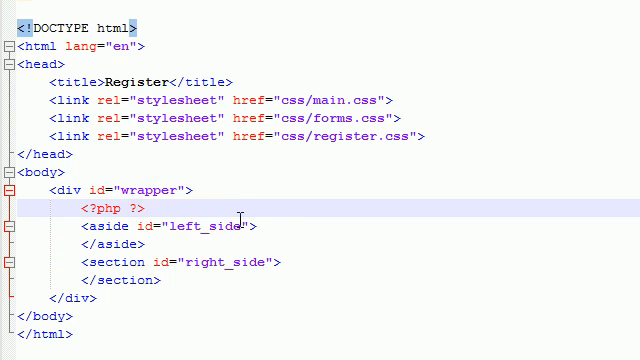
{"action": "type", "text": "headerAndSearchCode()"}
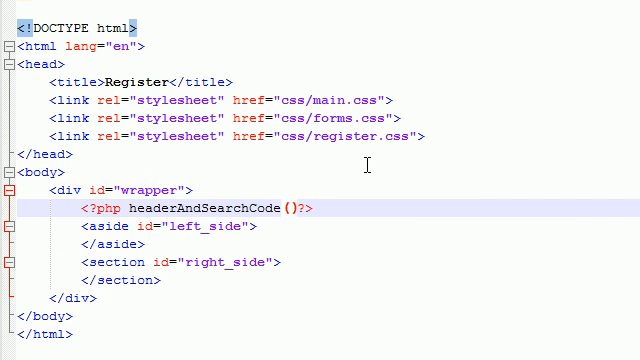
{"action": "type", "text": ";"}
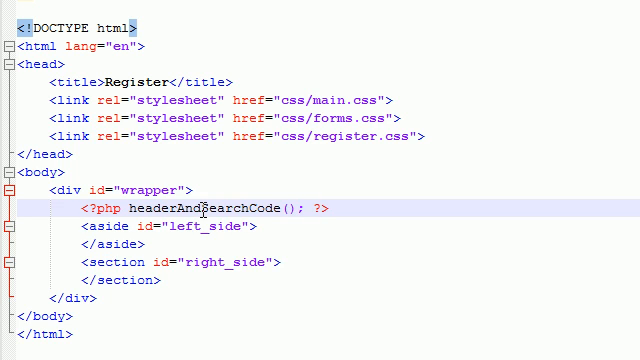
Step: Jump to the definition of headerAndSearchCode in the header functions file
{"action": "double_click", "coordinate": [204, 208]}
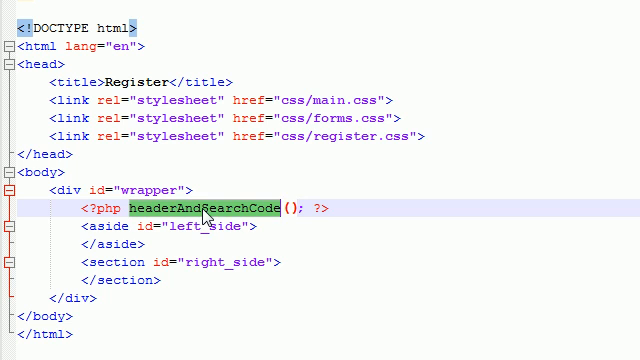
{"action": "left_click", "coordinate": [200, 208]}
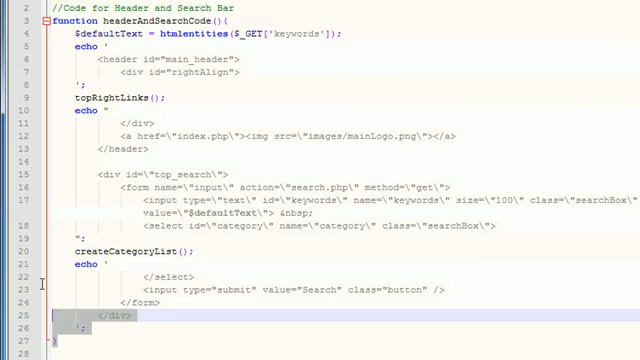
Step: Scroll through the header functions file down past topRightLinks and back
{"action": "scroll", "scroll_direction": "down", "scroll_amount": 3}
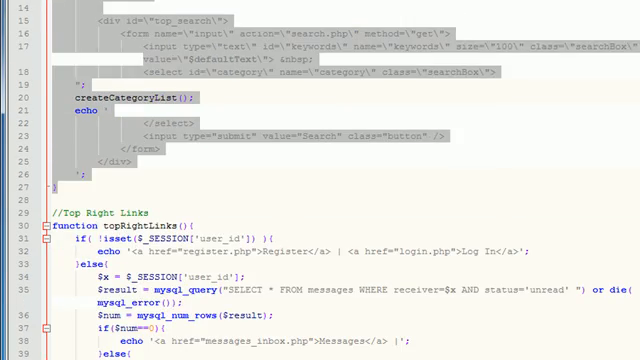
{"action": "scroll", "scroll_direction": "up", "scroll_amount": 3}
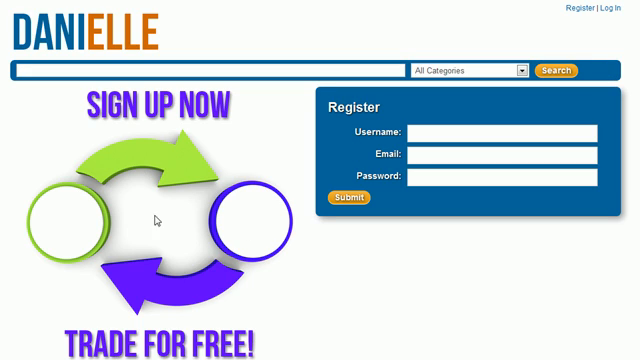
{"action": "mouse_move", "coordinate": [172, 224]}
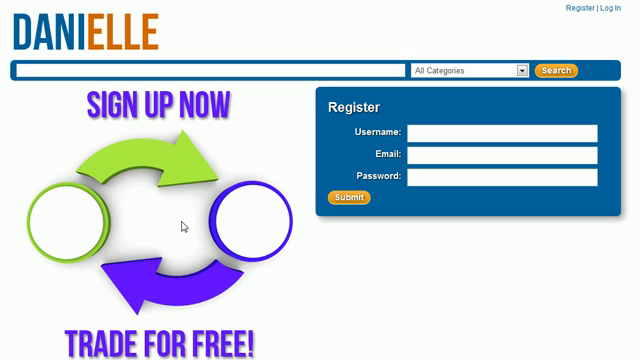
{"action": "mouse_move", "coordinate": [204, 204]}
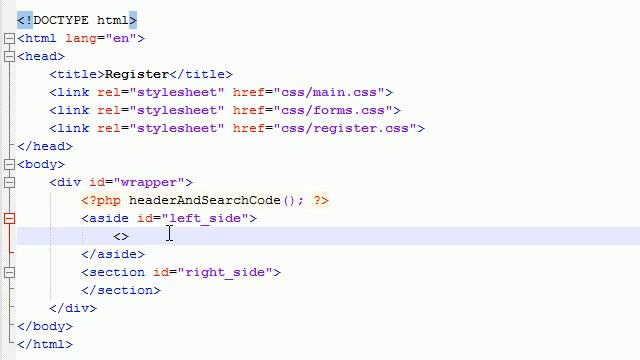
Step: Add an img tag with src images/registerbanner.png inside aside#left_side
{"action": "type", "text": "img src="}
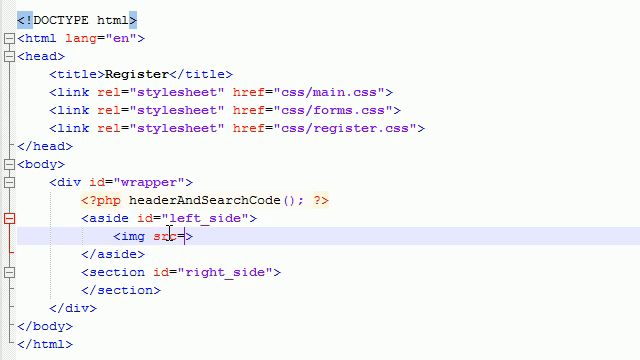
{"action": "type", "text": "\"i\""}
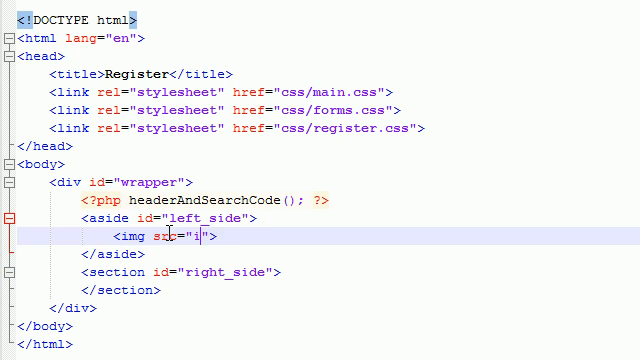
{"action": "type", "text": "mages/"}
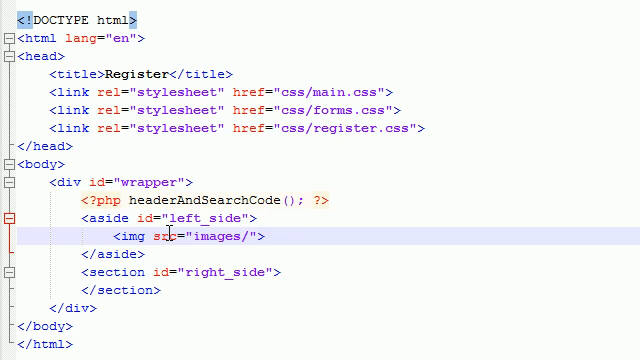
{"action": "type", "text": "register"}
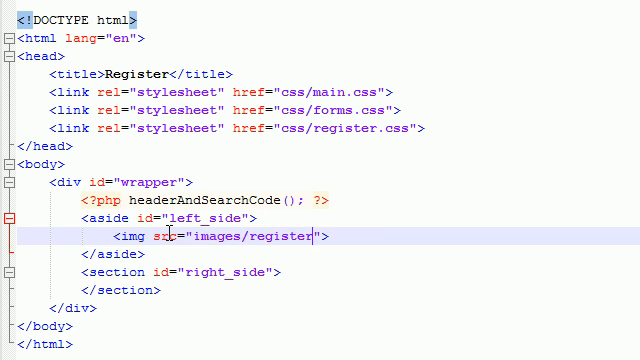
{"action": "type", "text": "banng"}
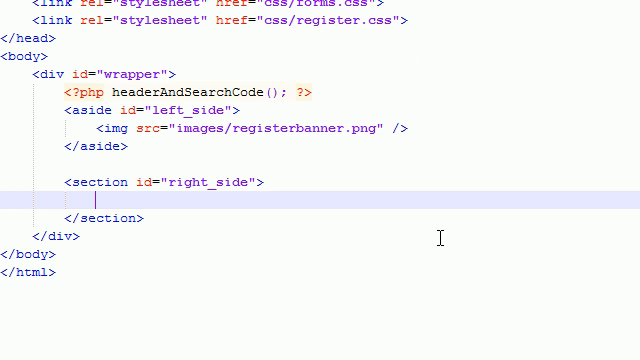
Step: Create a form with an id, class container and method post in the right section
{"action": "type", "text": "<>"}
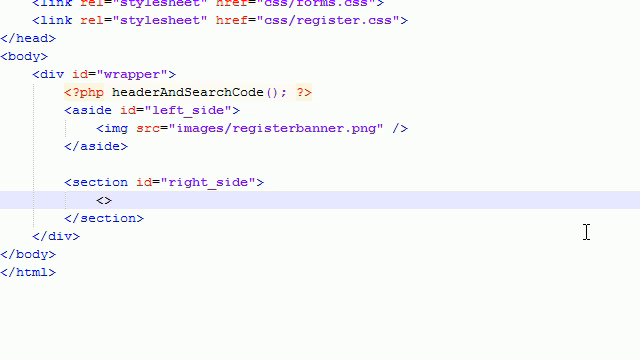
{"action": "type", "text": "form"}
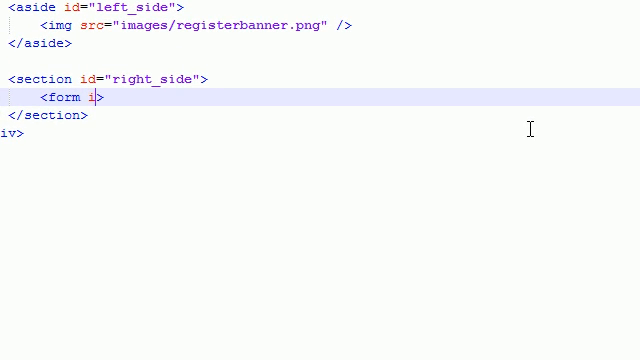
{"action": "type", "text": "id=\"ge\""}
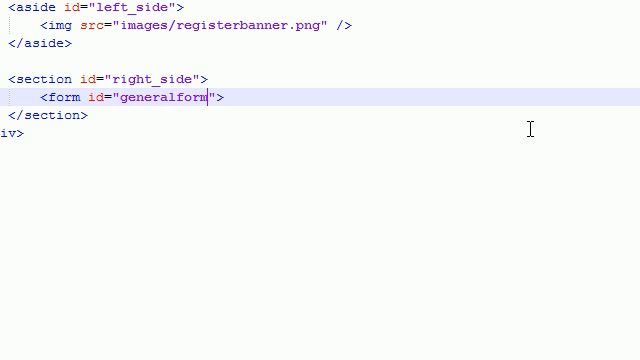
{"action": "type", "text": "class"}
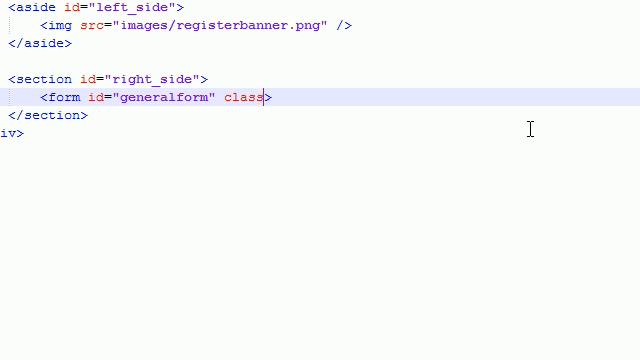
{"action": "type", "text": "=\"\">"}
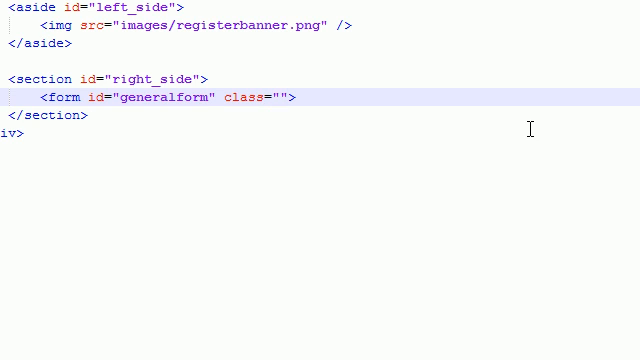
{"action": "type", "text": "container"}
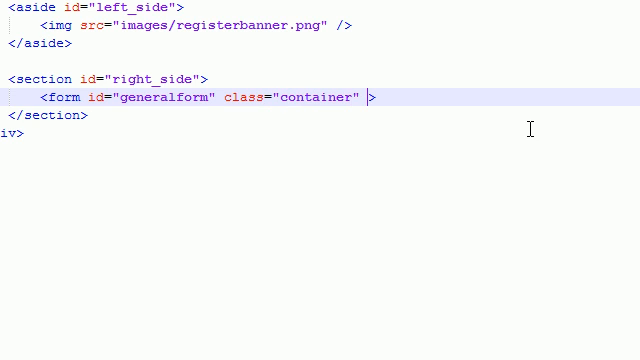
{"action": "type", "text": "method"}
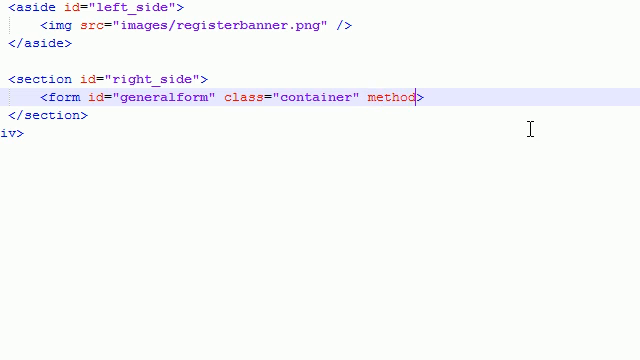
{"action": "type", "text": "=\"post\">"}
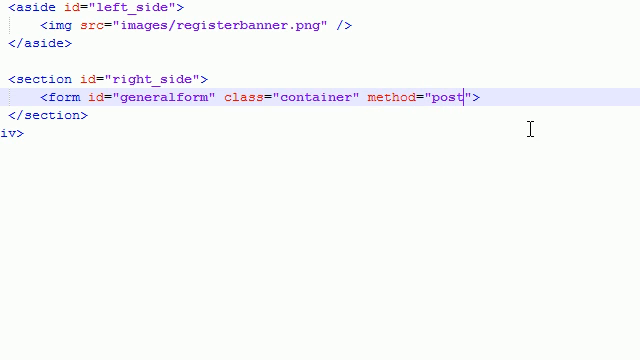
{"action": "type", "text": "action=\""}
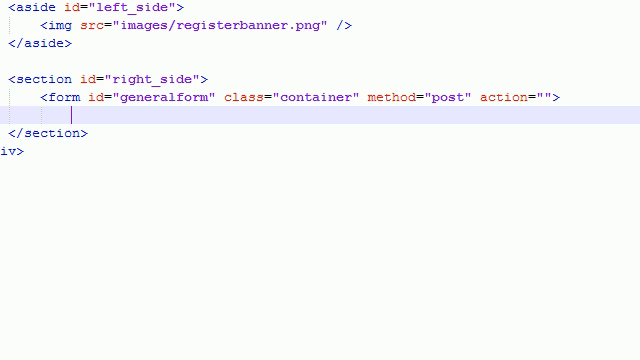
Step: Add an h3 Register heading in the form and paste the PHP header call line below it
{"action": "type", "text": "<>"}
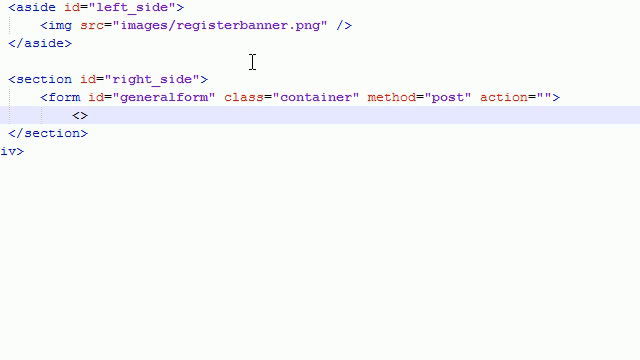
{"action": "type", "text": "h3>"}
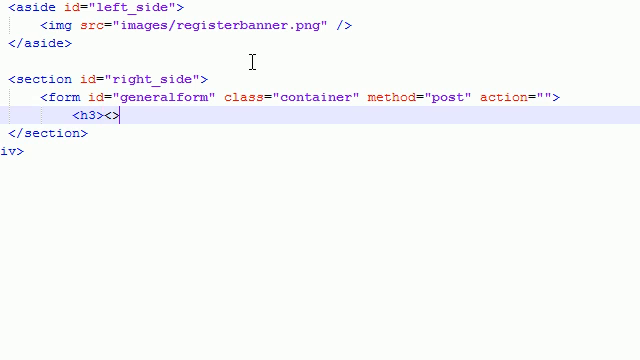
{"action": "type", "text": "/"}
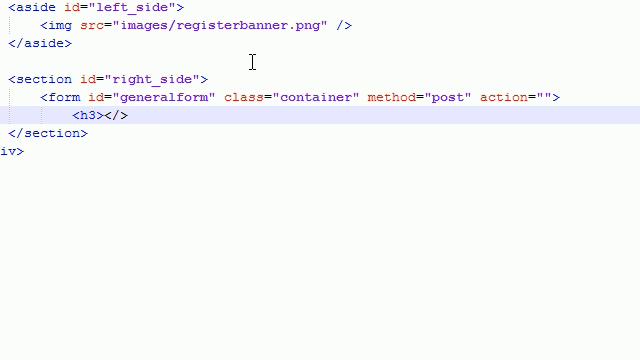
{"action": "type", "text": "Reg"}
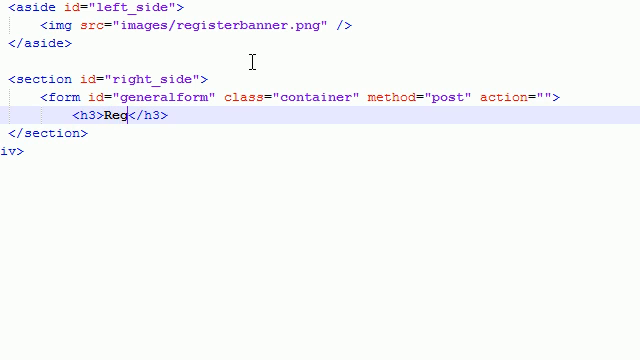
{"action": "type", "text": "ister"}
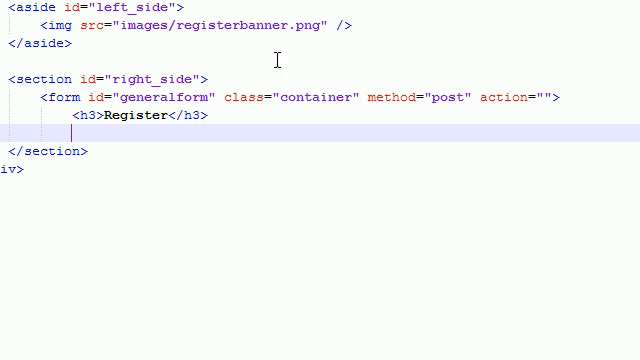
{"action": "right_click", "coordinate": [76, 10]}
{"action": "type", "text": "<?php headerAndSearchCode(); ?>"}
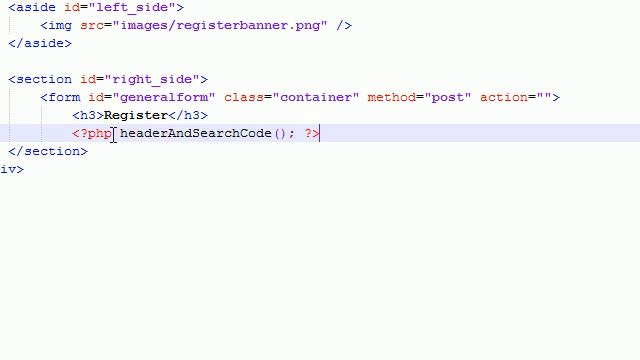
Step: Replace headerAndSearchCode(); with echo $error_message; in the PHP line under the heading
{"action": "double_click", "coordinate": [200, 132]}
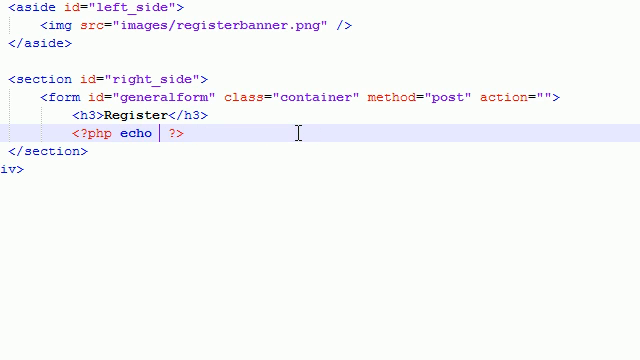
{"action": "type", "text": "$"}
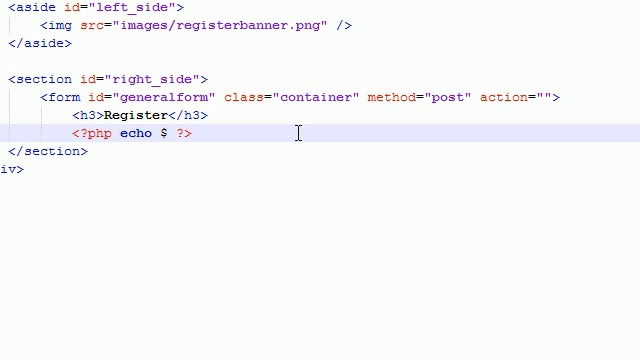
{"action": "type", "text": "error"}
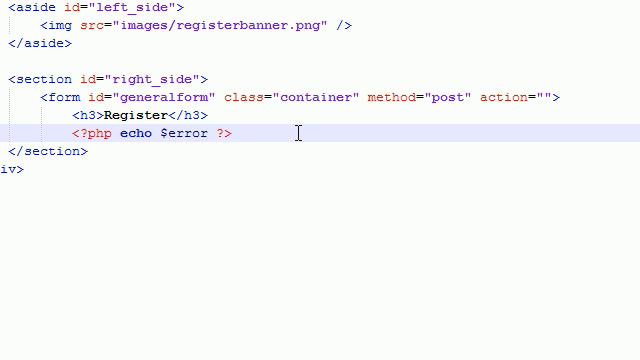
{"action": "type", "text": "_message"}
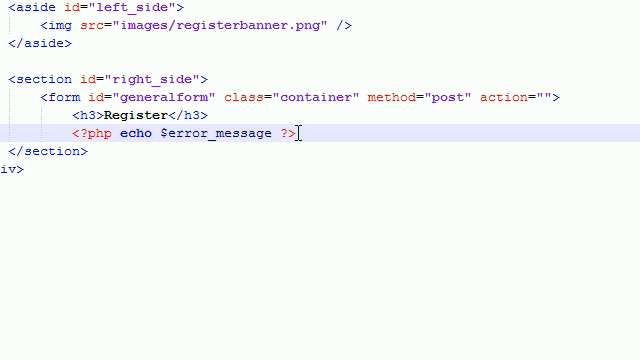
{"action": "type", "text": ";"}
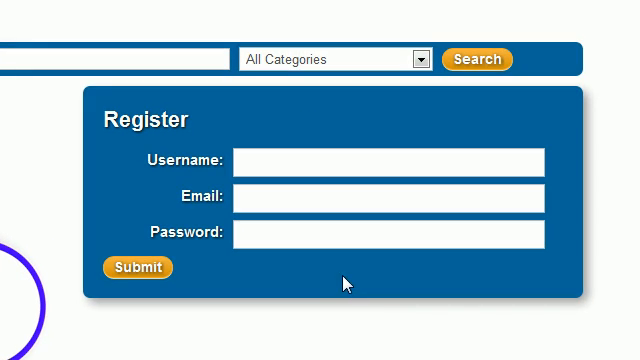
{"action": "mouse_move", "coordinate": [160, 232]}
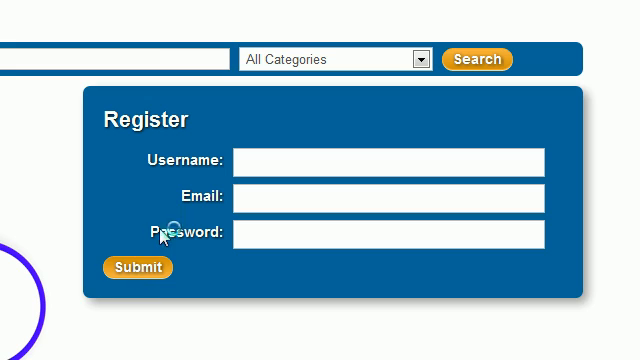
{"action": "left_click", "coordinate": [136, 268]}
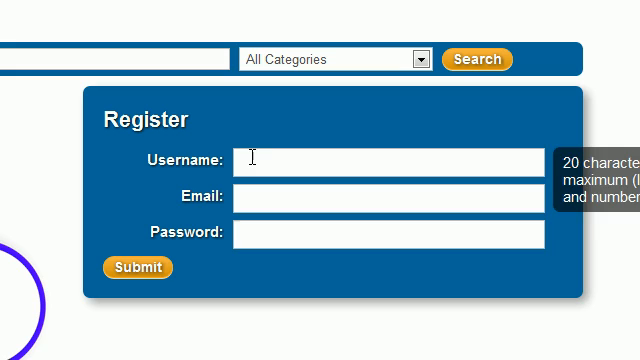
{"action": "left_click", "coordinate": [136, 268]}
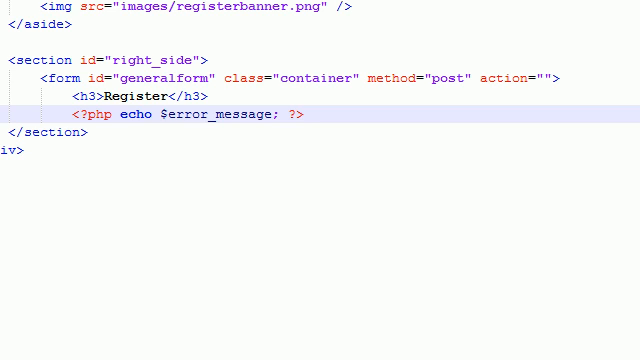
Step: Add empty <div class="field"></div> blocks below the echo line
{"action": "key", "text": "enter"}
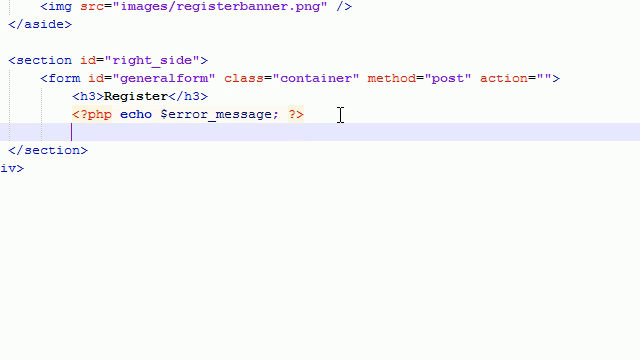
{"action": "type", "text": "<>"}
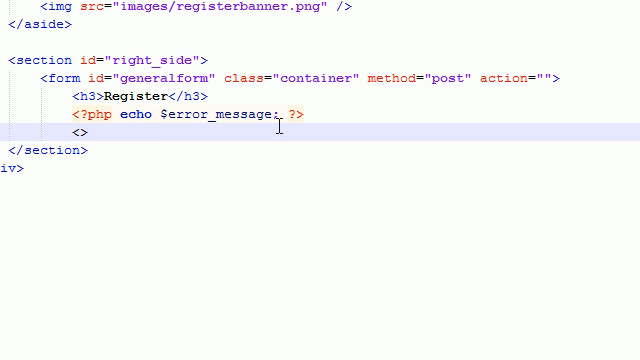
{"action": "type", "text": "di"}
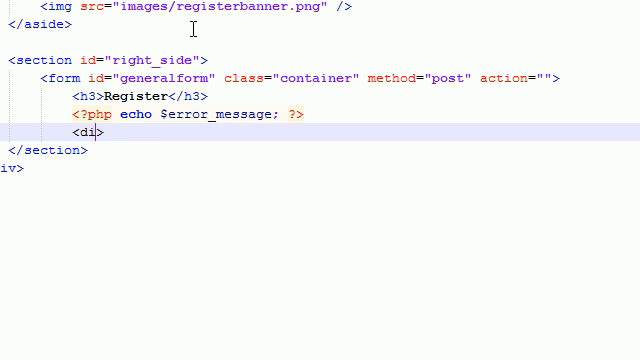
{"action": "type", "text": "v class>"}
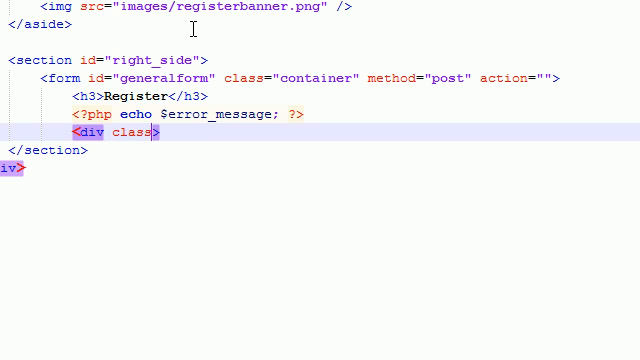
{"action": "type", "text": "=\"fi\""}
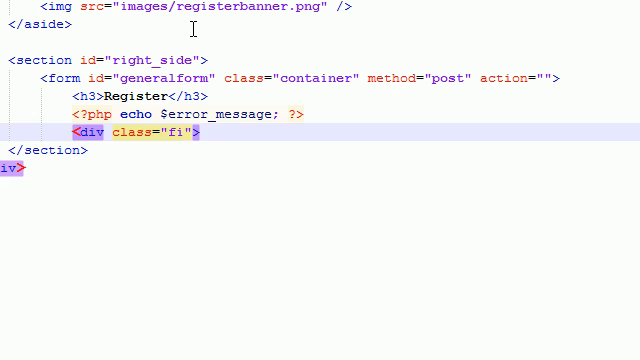
{"action": "type", "text": "eld"}
{"action": "type", "text": "</div>"}
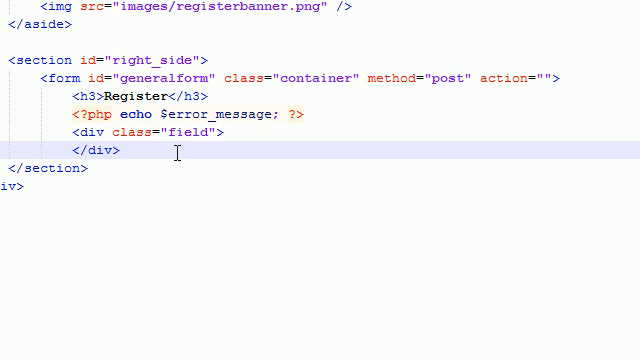
{"action": "type", "text": "<div class=\"field\">"}
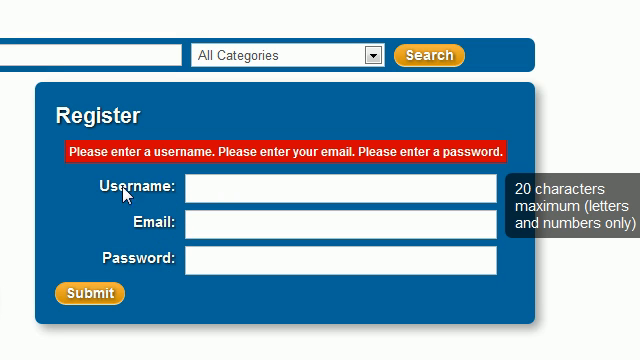
{"action": "mouse_move", "coordinate": [162, 204]}
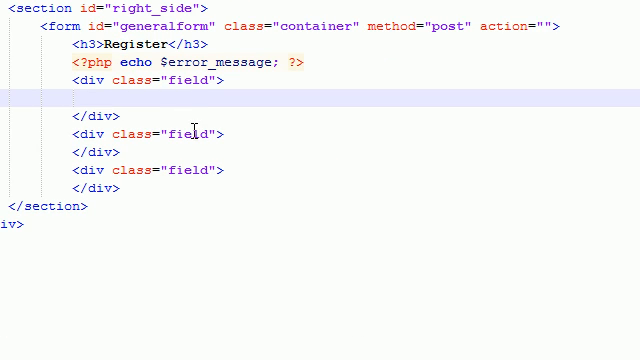
Step: Add <label for="username">Username:</label> inside the first field div
{"action": "type", "text": "<>"}
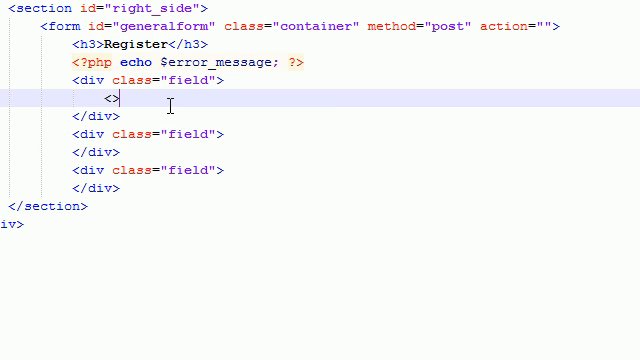
{"action": "type", "text": "label fo"}
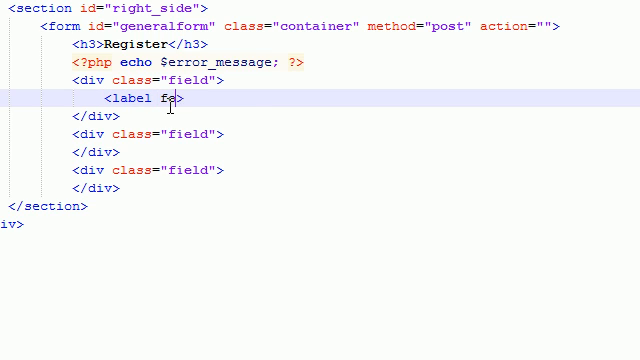
{"action": "type", "text": "r=\"us\""}
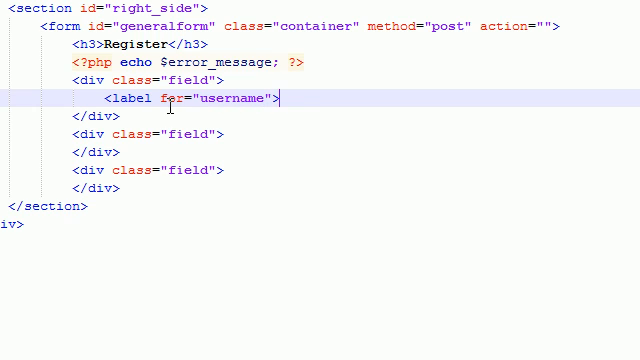
{"action": "type", "text": "</label>"}
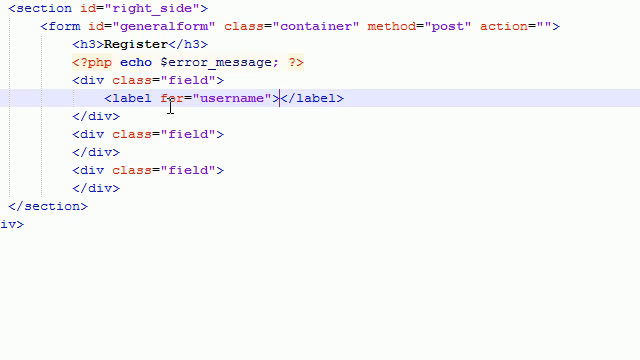
{"action": "type", "text": "Username:"}
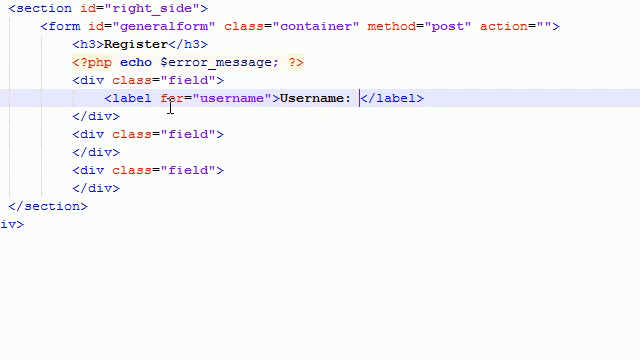
{"action": "key", "text": "Backspace"}
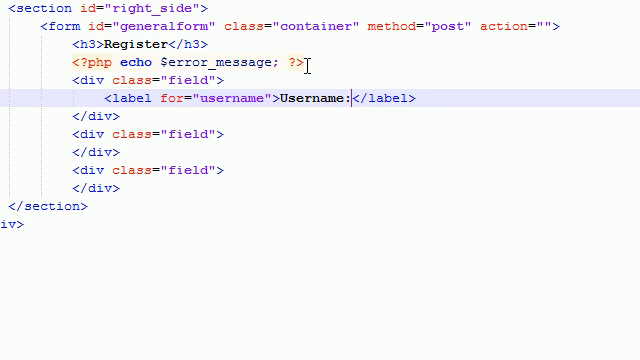
{"action": "mouse_move", "coordinate": [344, 98]}
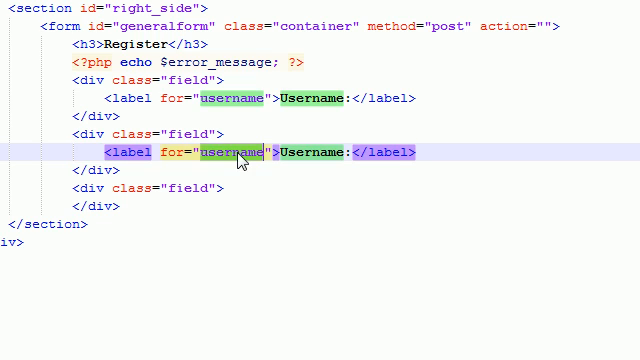
Step: Label the second and third divs for email "Email:" and for password "Password:"
{"action": "type", "text": "email"}
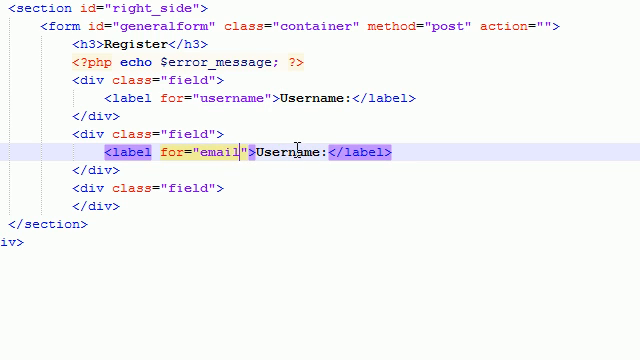
{"action": "type", "text": "Email"}
{"action": "type", "text": "<label for=\"p\">Username:</label>"}
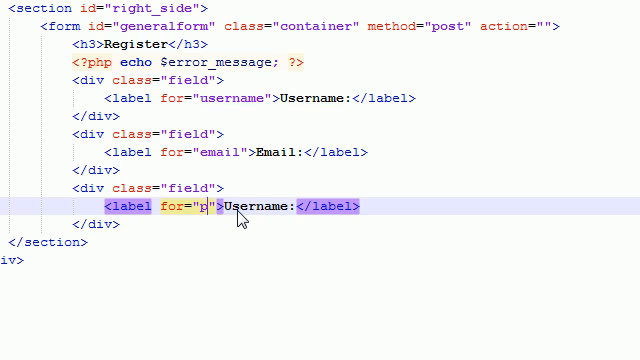
{"action": "type", "text": "assword"}
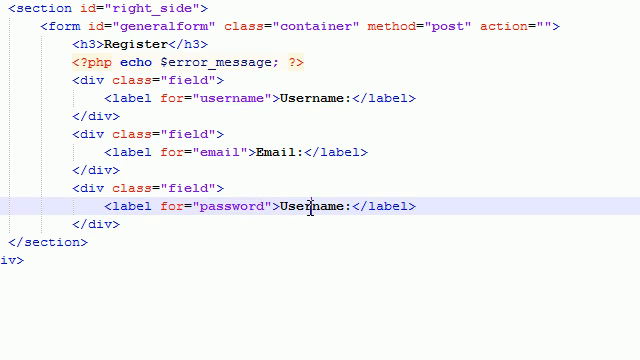
{"action": "type", "text": "Password:"}
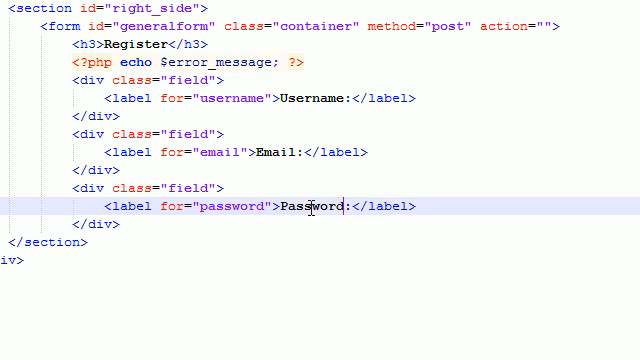